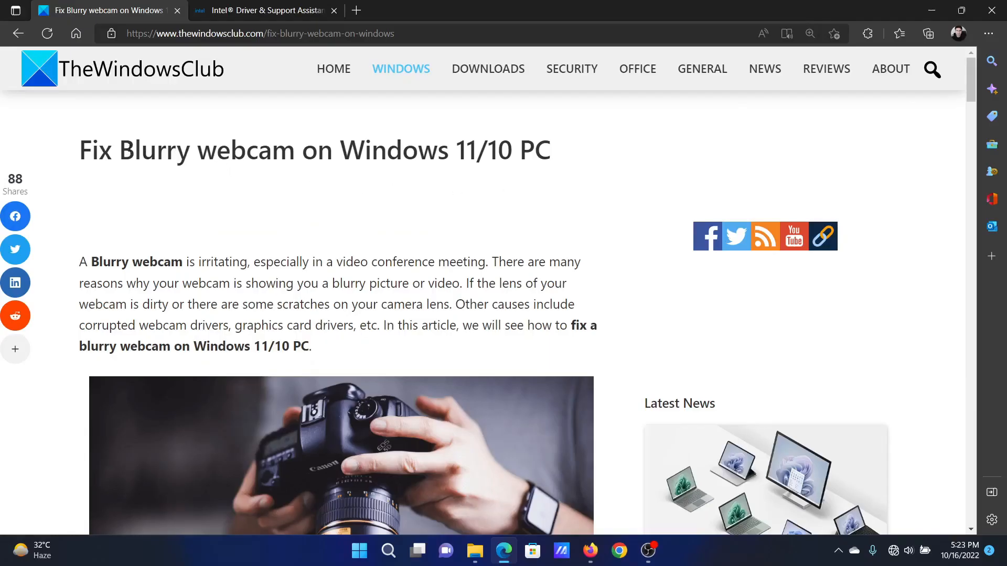
Step: Scroll the blurry-webcam article past the seven-fix list to the '2] Run appropriate troubleshooters' section
scroll("down", 3)
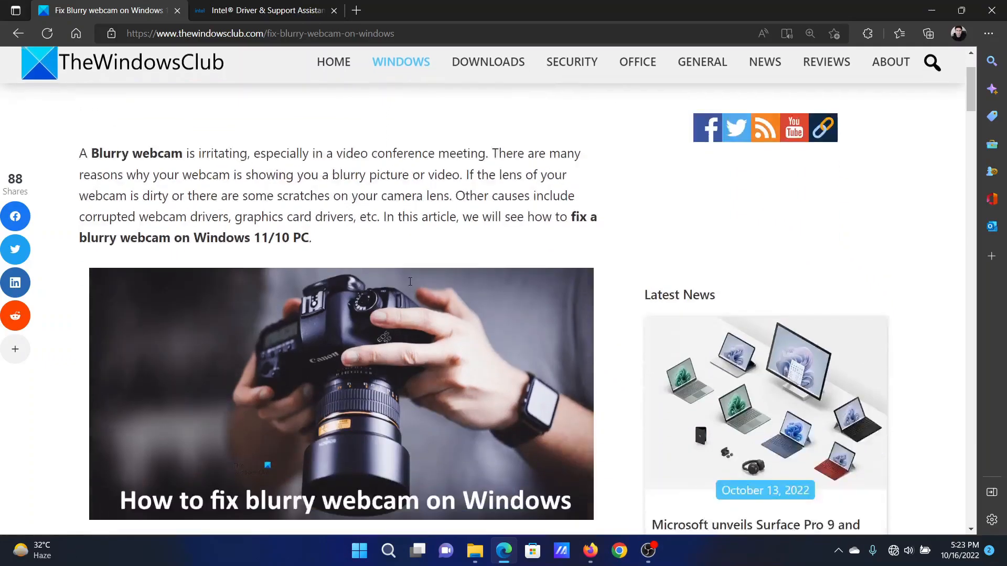
scroll("down", 3)
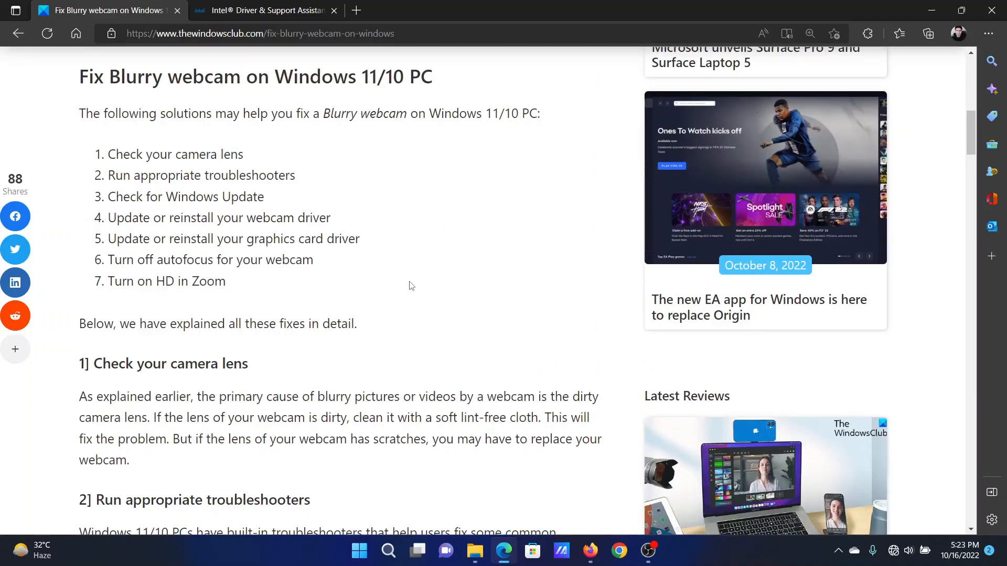
mouse_move(341, 276)
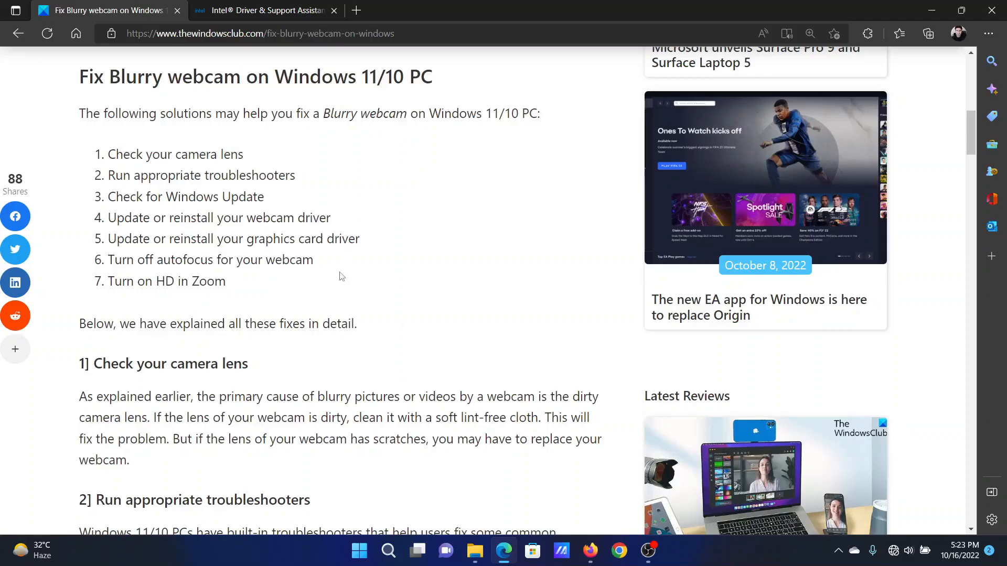
scroll("down", 3)
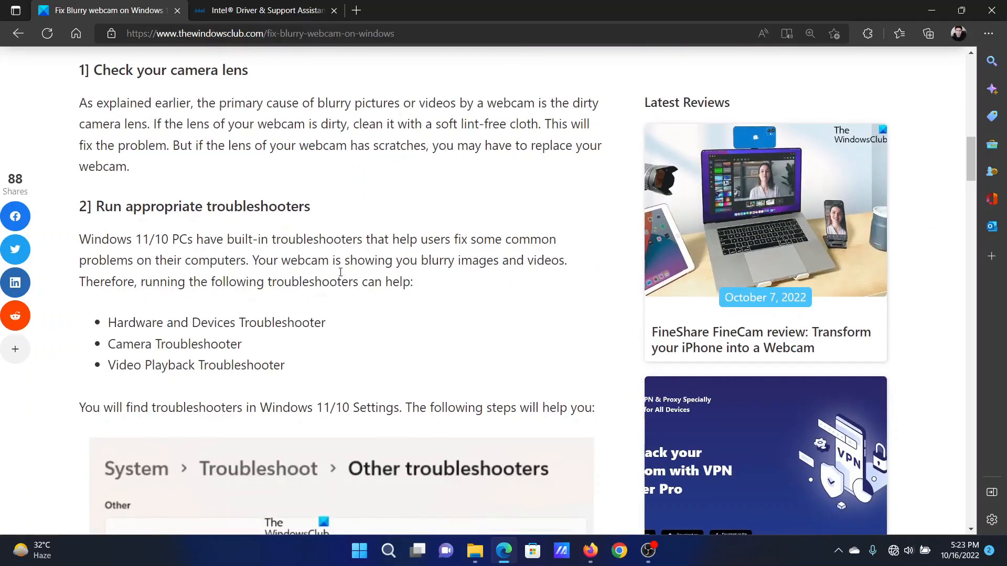
mouse_move(388, 342)
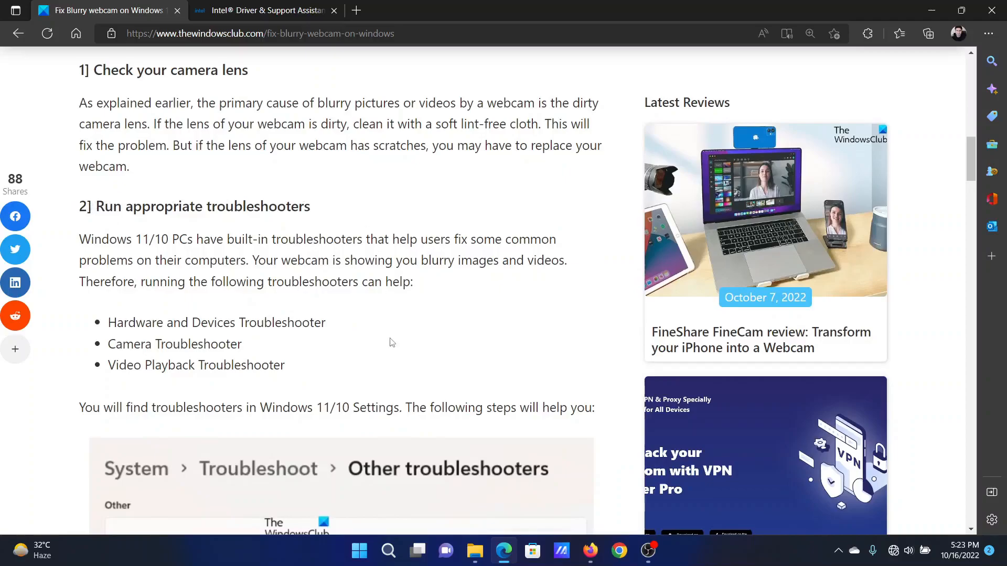
Step: Reach Settings > Troubleshoot > Other troubleshooters via the Start quick menu and locate the Camera troubleshooter
right_click(358, 552)
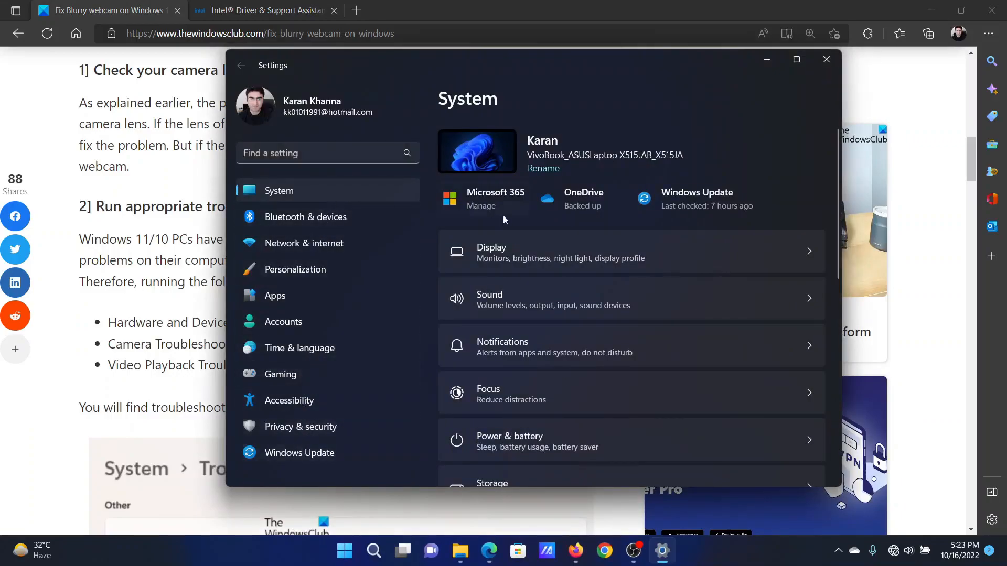
scroll("down", 3)
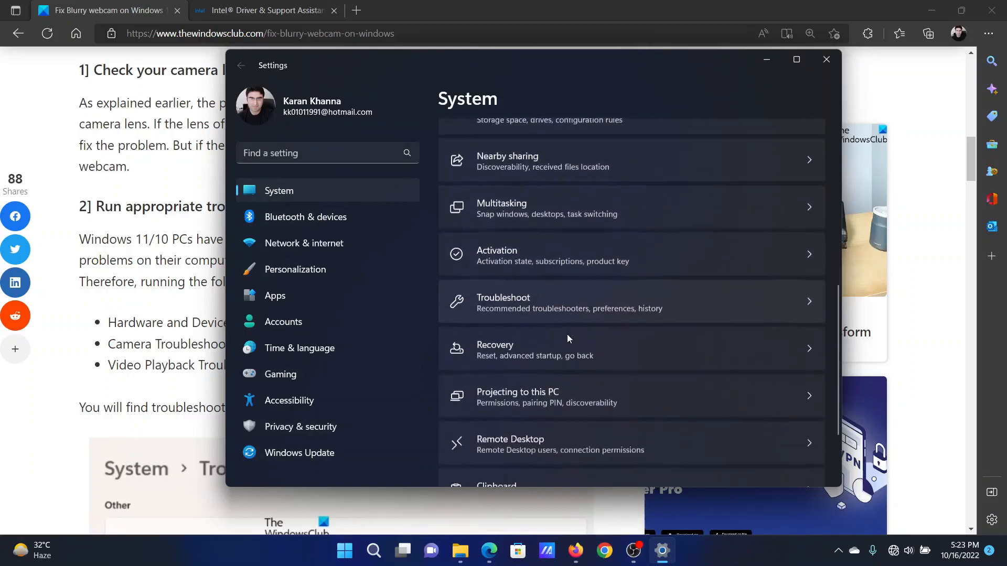
left_click(524, 302)
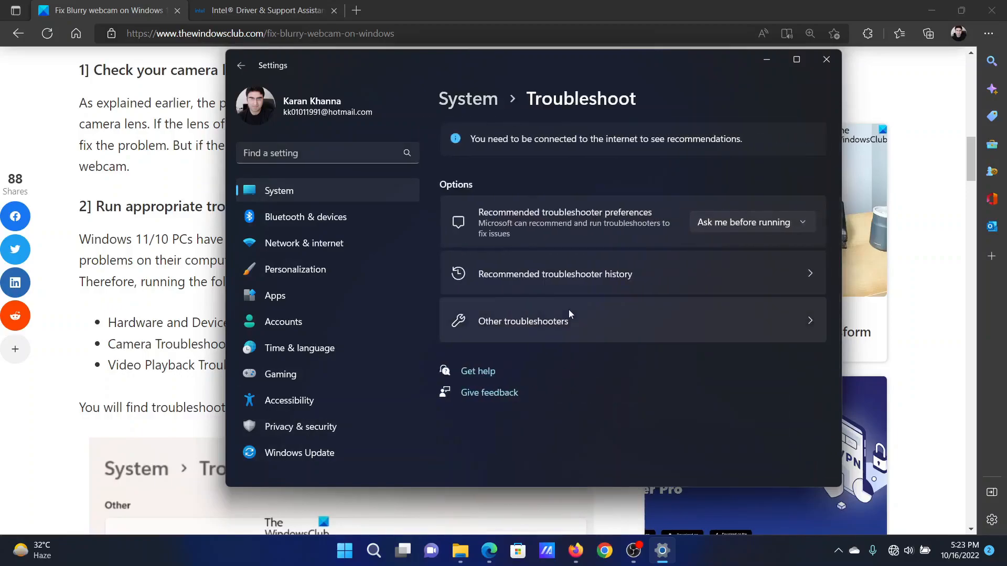
left_click(524, 321)
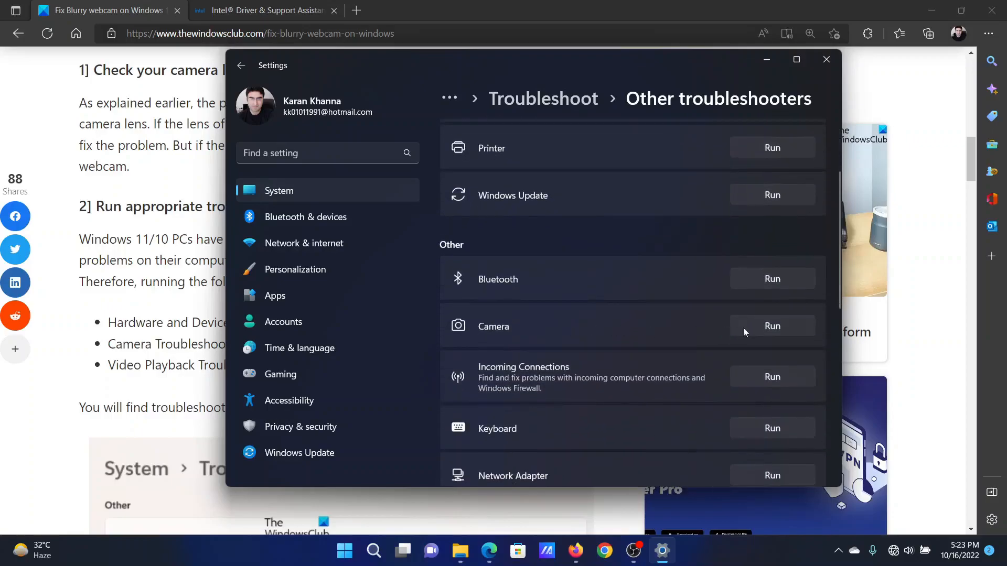
mouse_move(826, 58)
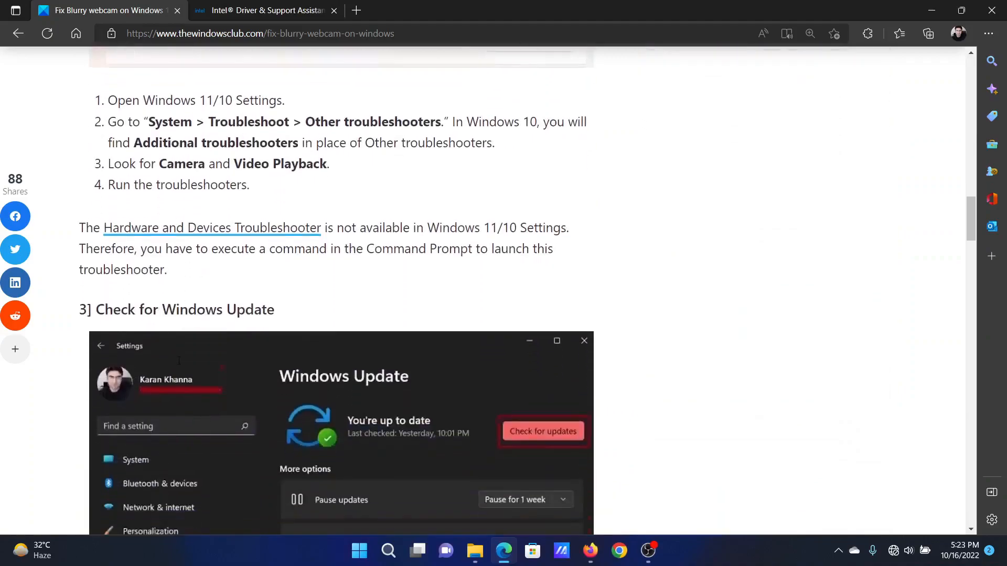
Step: Check Windows Update in Settings, see the system is up to date, and close Settings
scroll("down", 3)
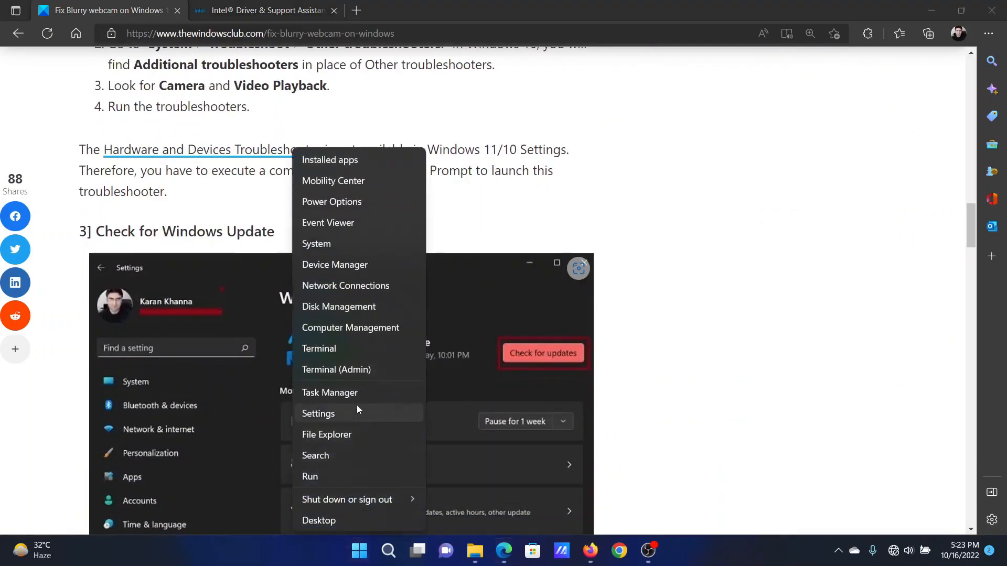
left_click(318, 413)
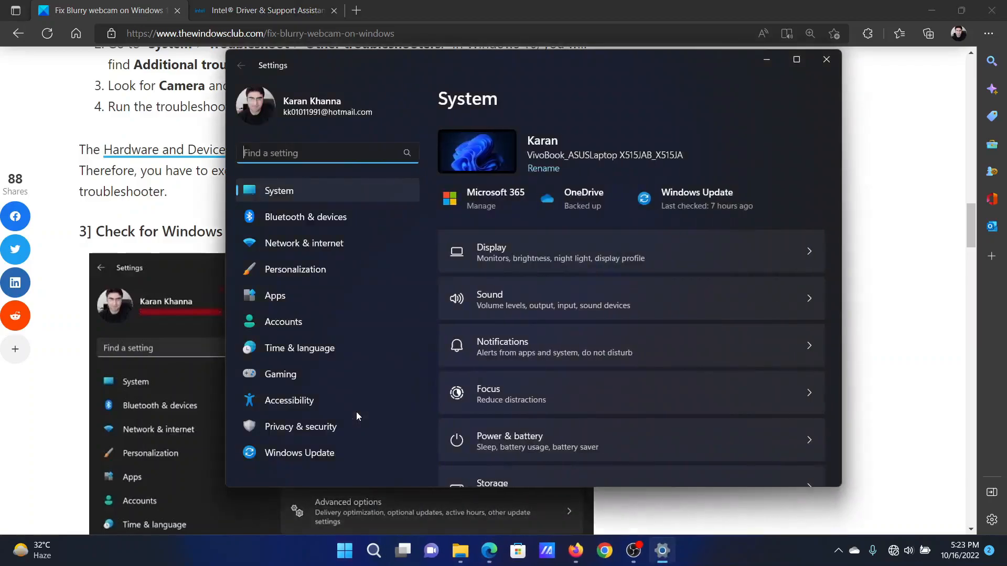
left_click(299, 453)
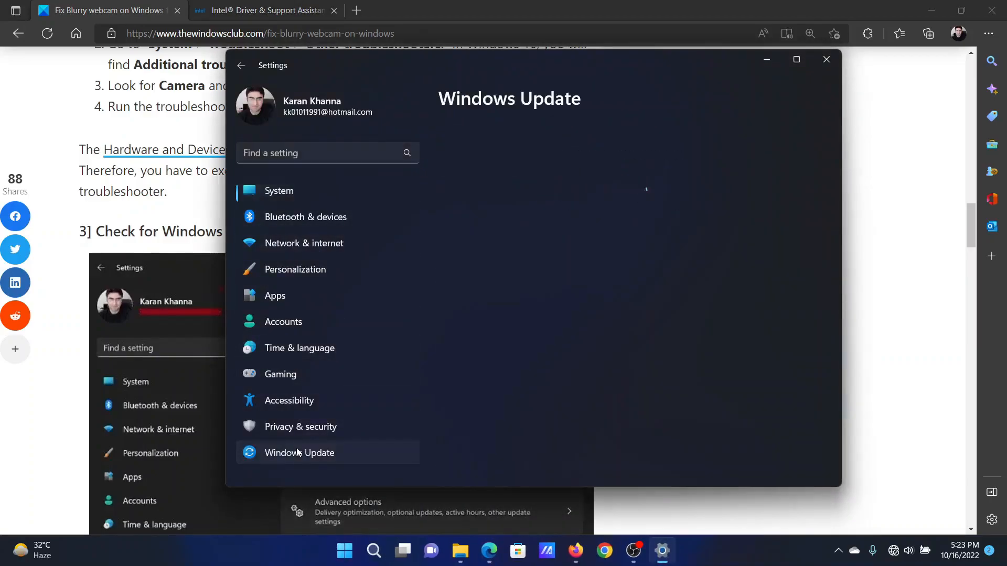
left_click(298, 453)
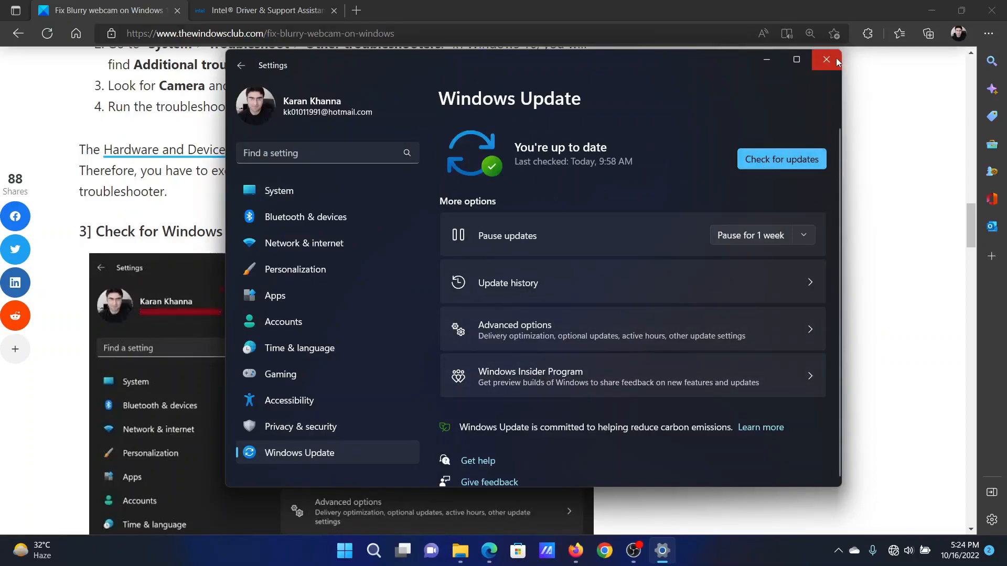
left_click(826, 59)
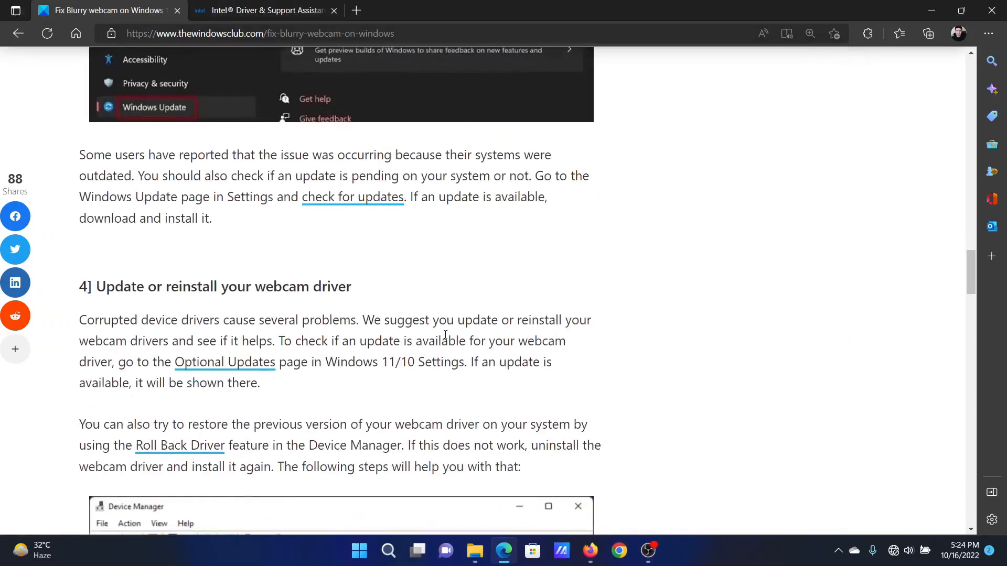
Step: Continue down the article and switch to the Intel Driver & Support Assistant tab
scroll("down", 3)
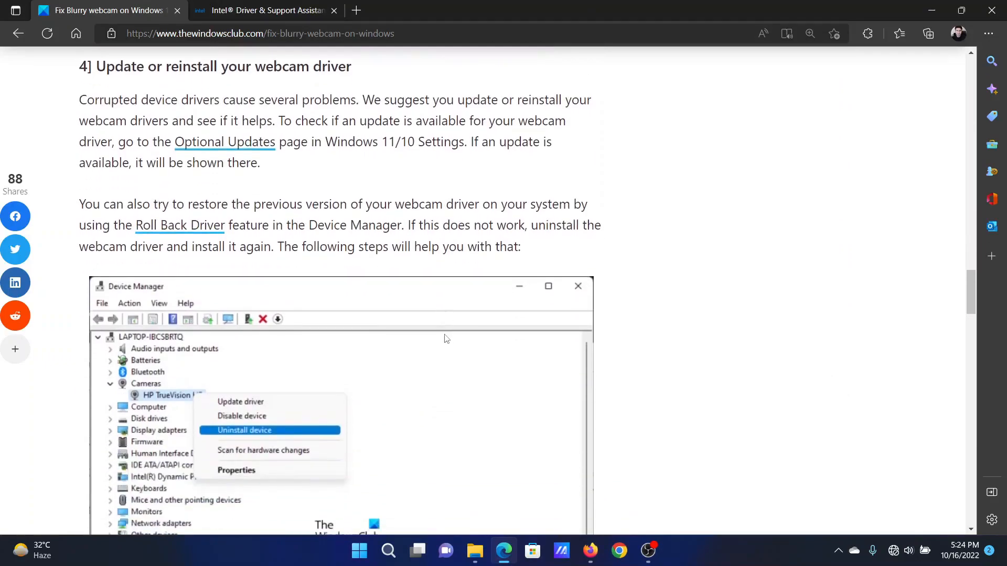
left_click(274, 11)
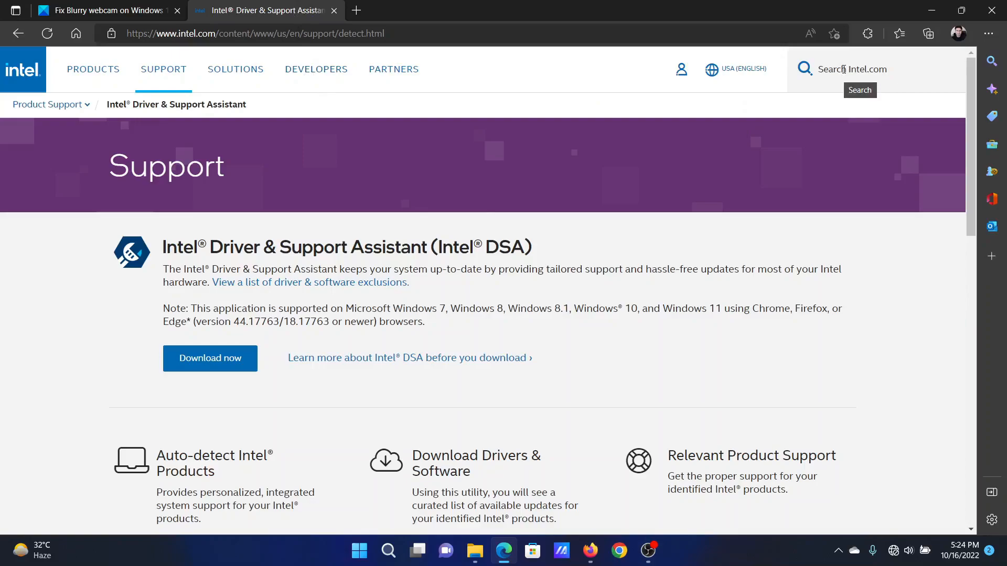
Step: Bring up the Intel.com site search panel, then close the Intel tab to return to the article
left_click(851, 69)
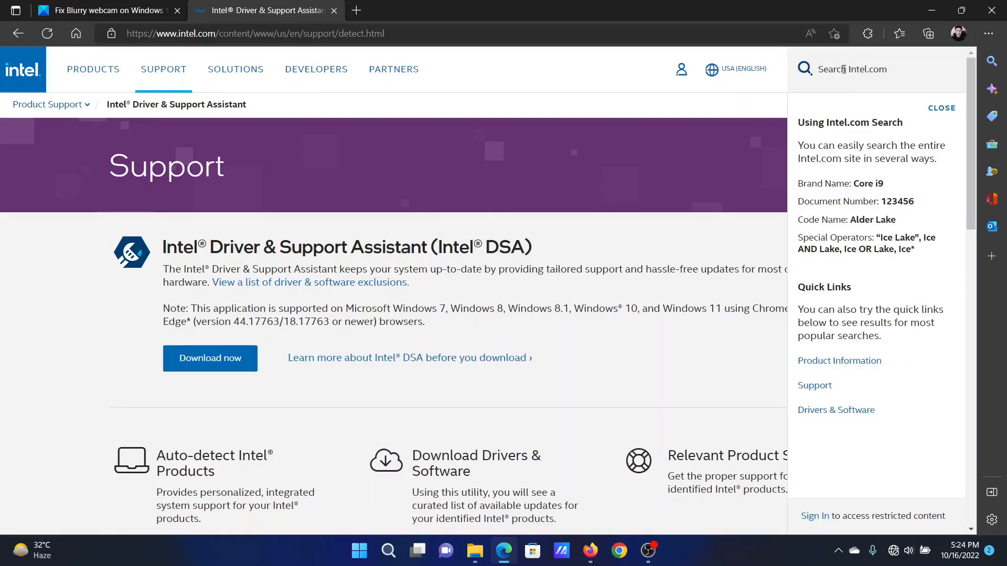
mouse_move(153, 221)
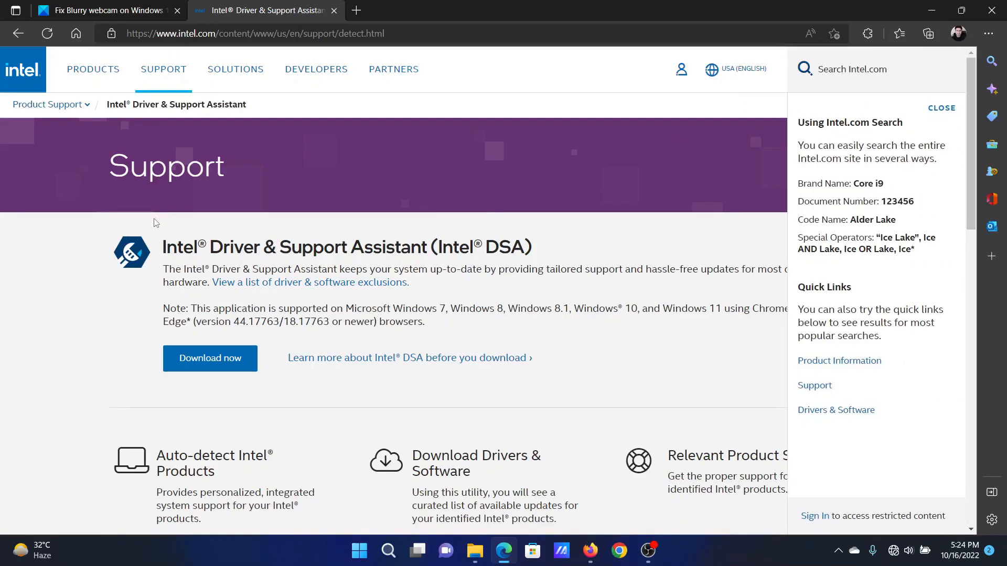
left_click(105, 11)
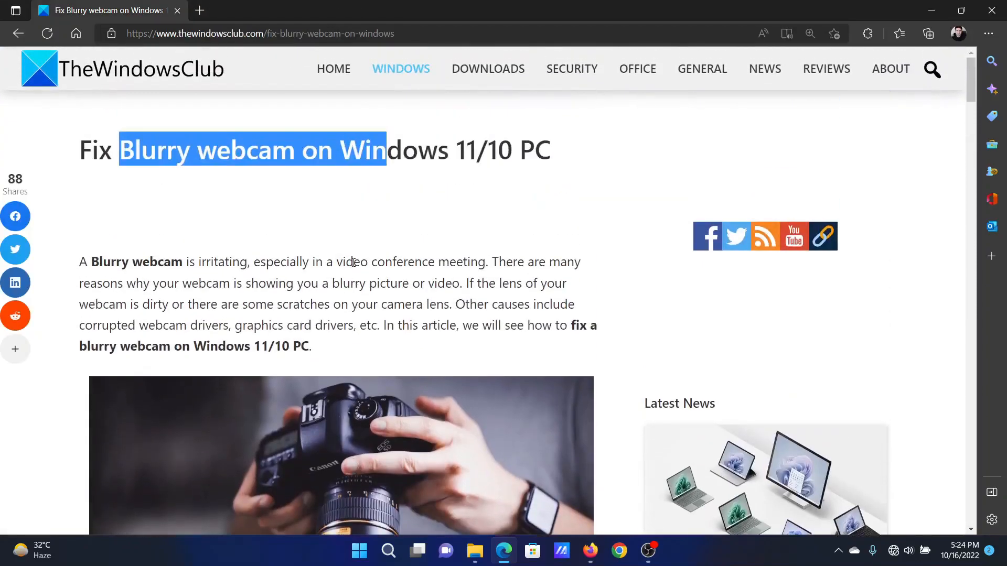
left_click(358, 191)
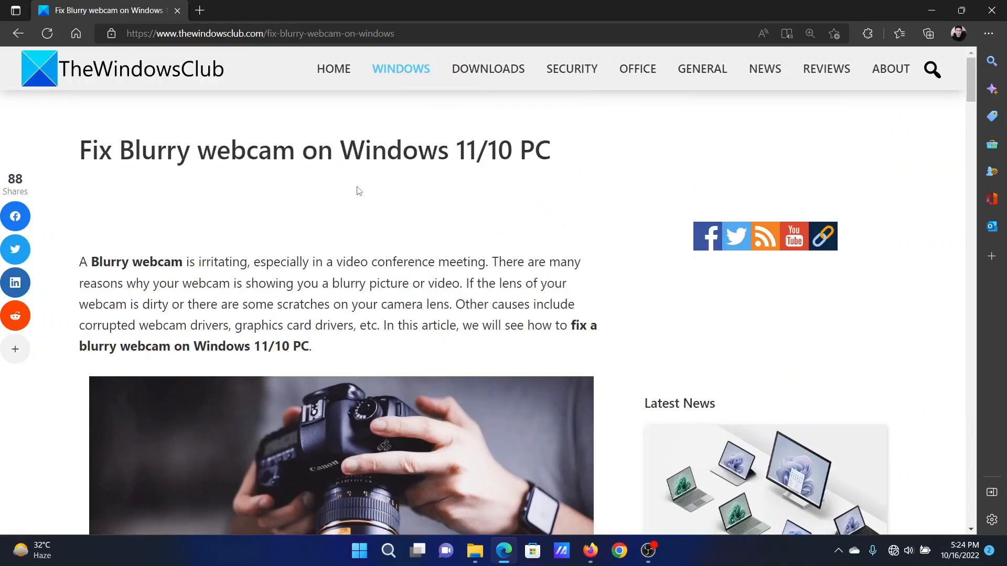
left_click_drag(133, 150, 435, 150)
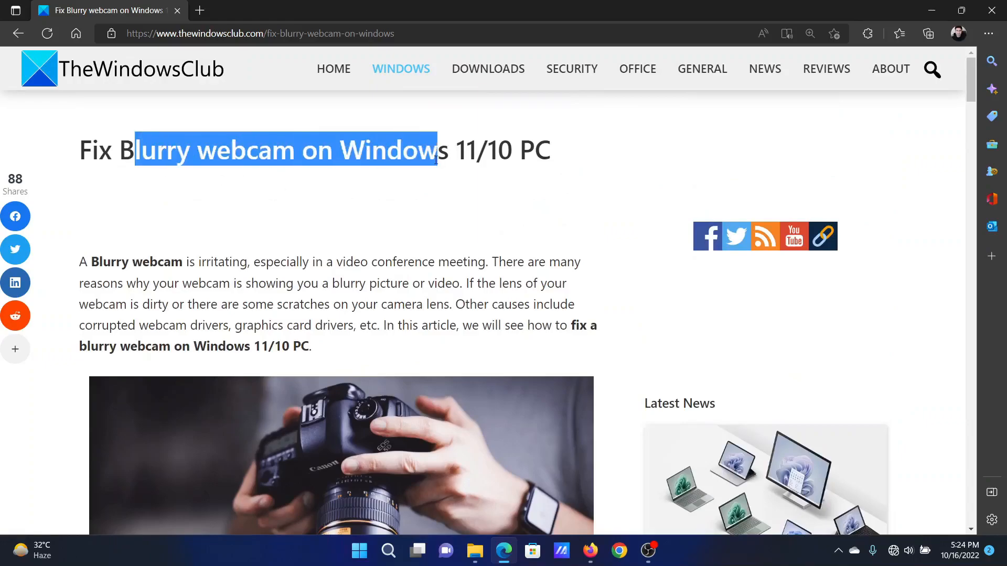
left_click(390, 233)
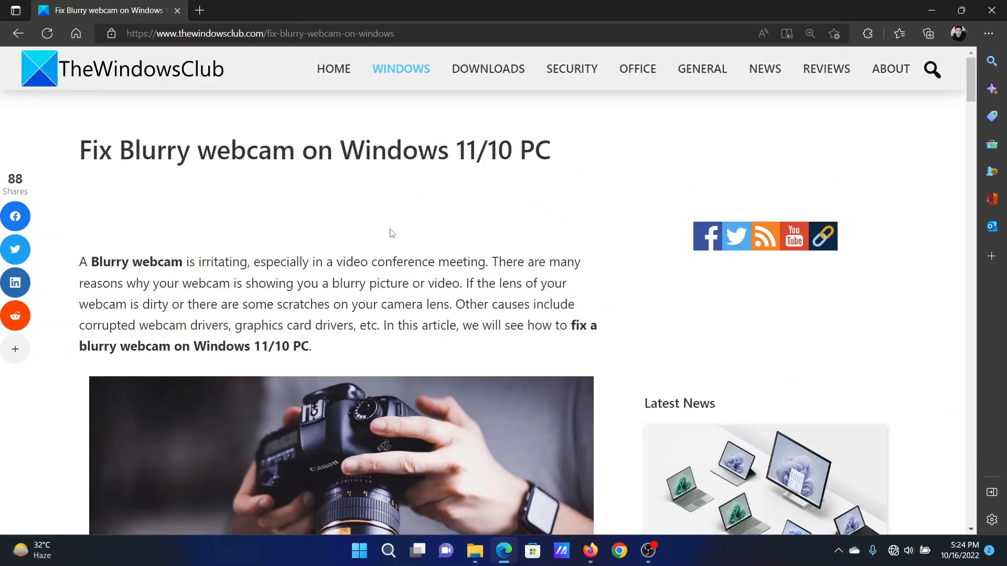